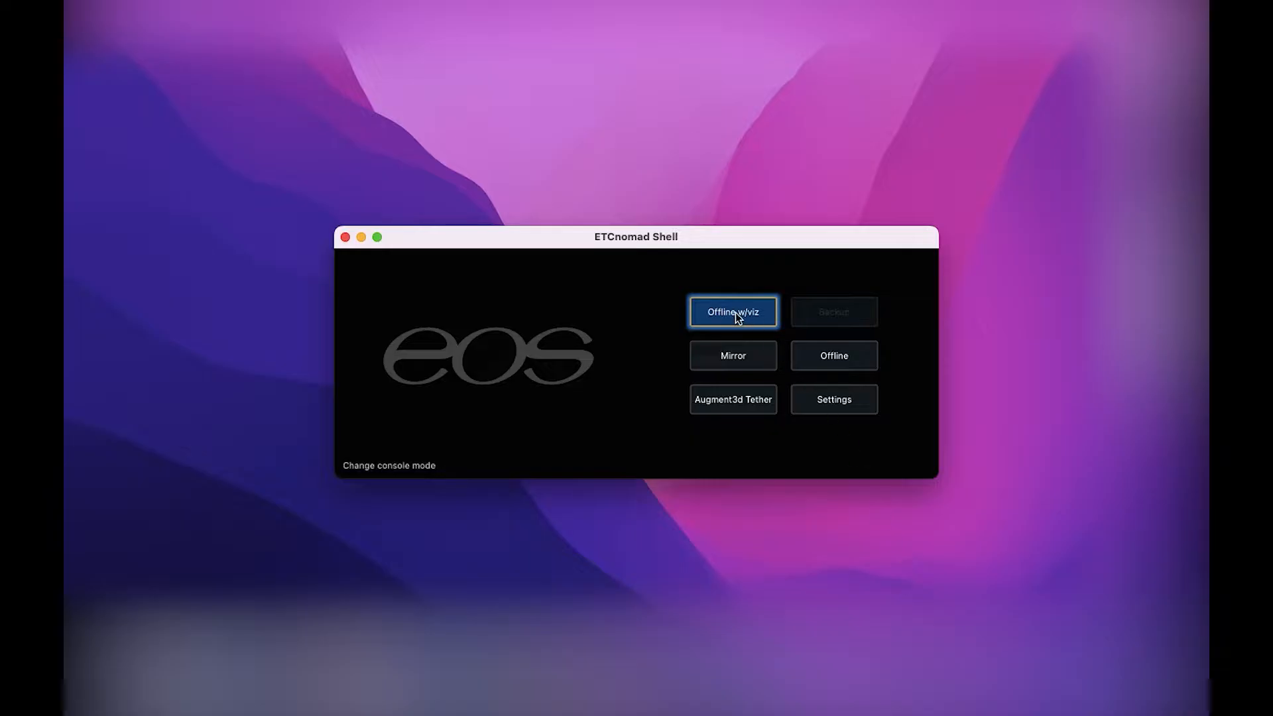
# - Launch ETCnomad offline with visualisation and create a new untitled show file
pyautogui.click(731, 312)
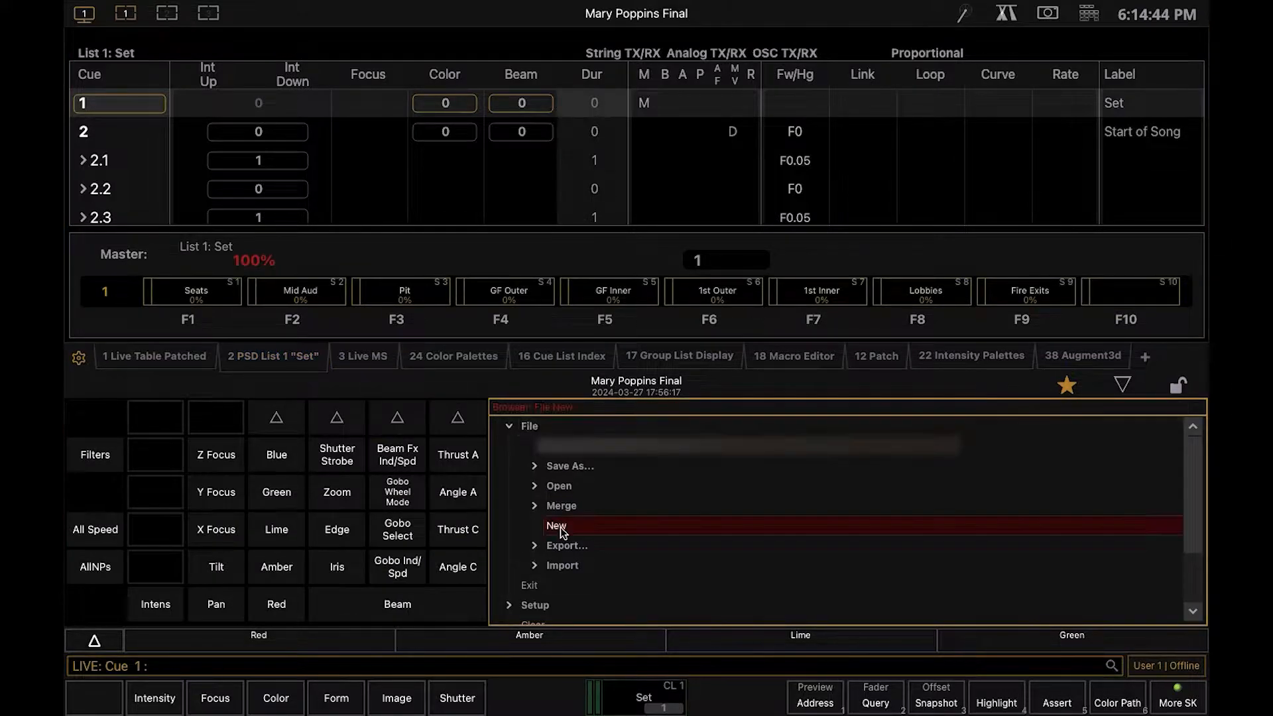
pyautogui.click(556, 525)
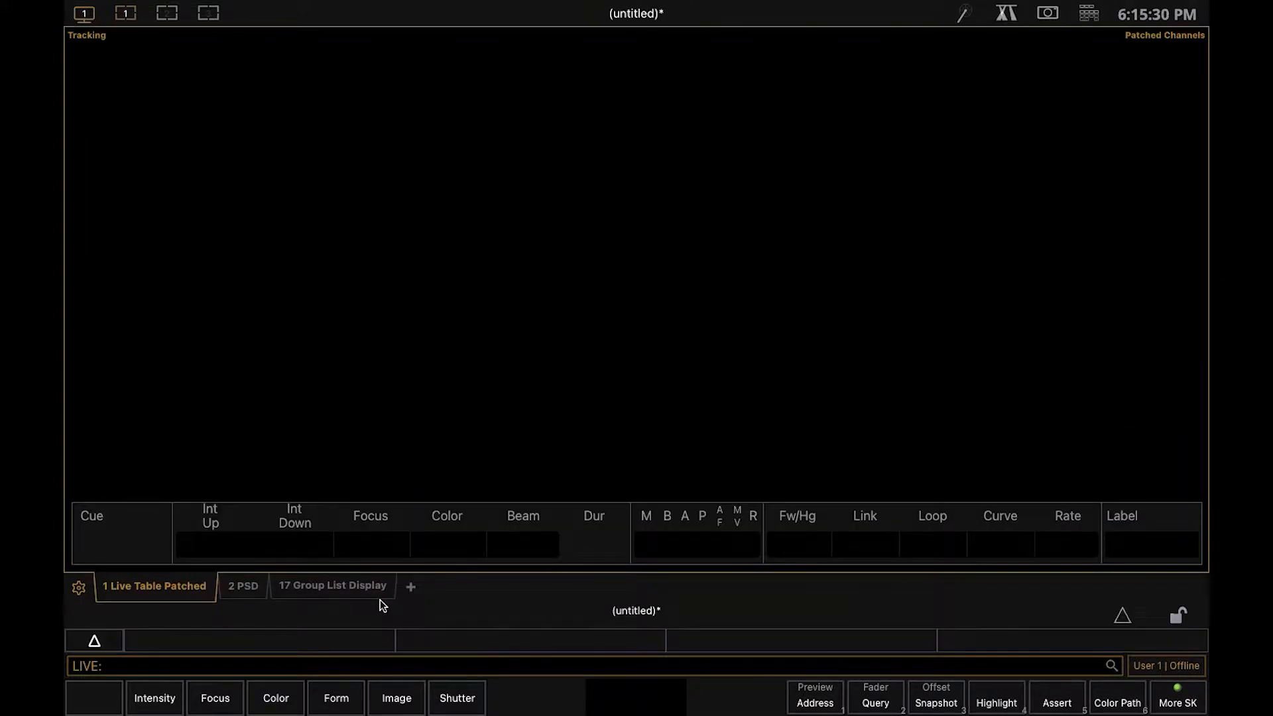
# - Record groups 201–213 labelled ALL and 1–12 in the Group List
pyautogui.click(332, 585)
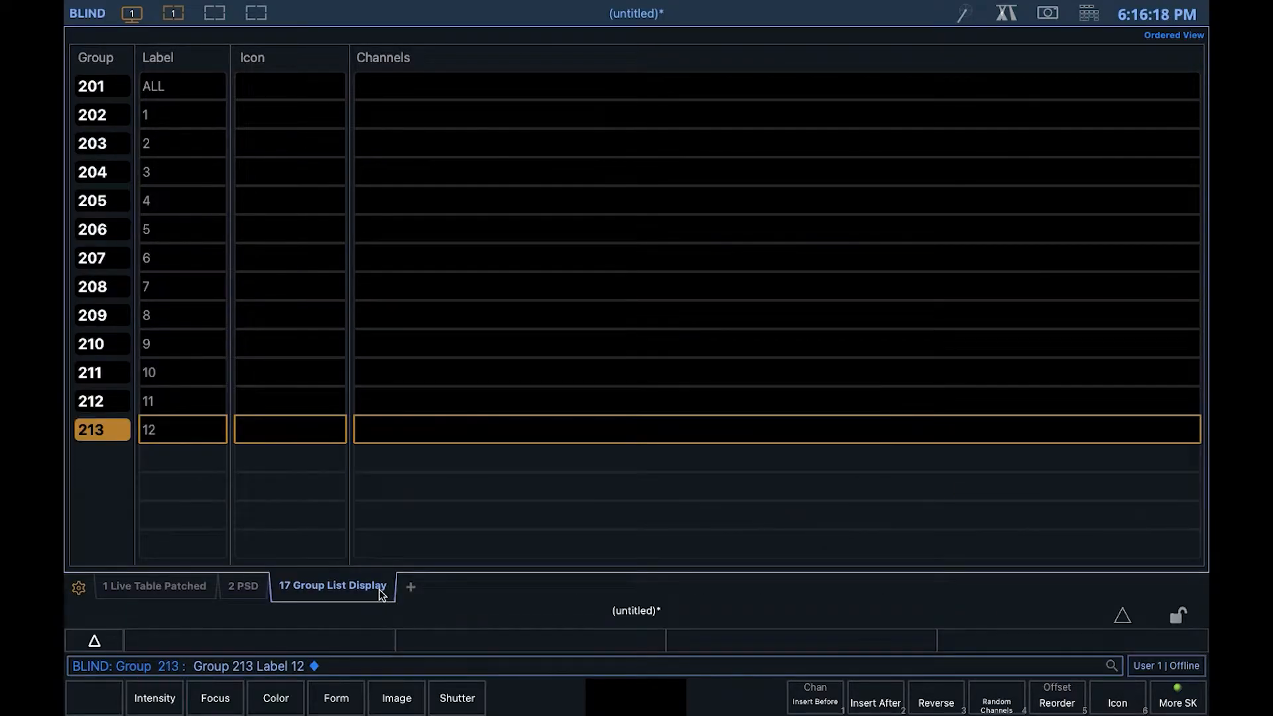
pyautogui.click(153, 585)
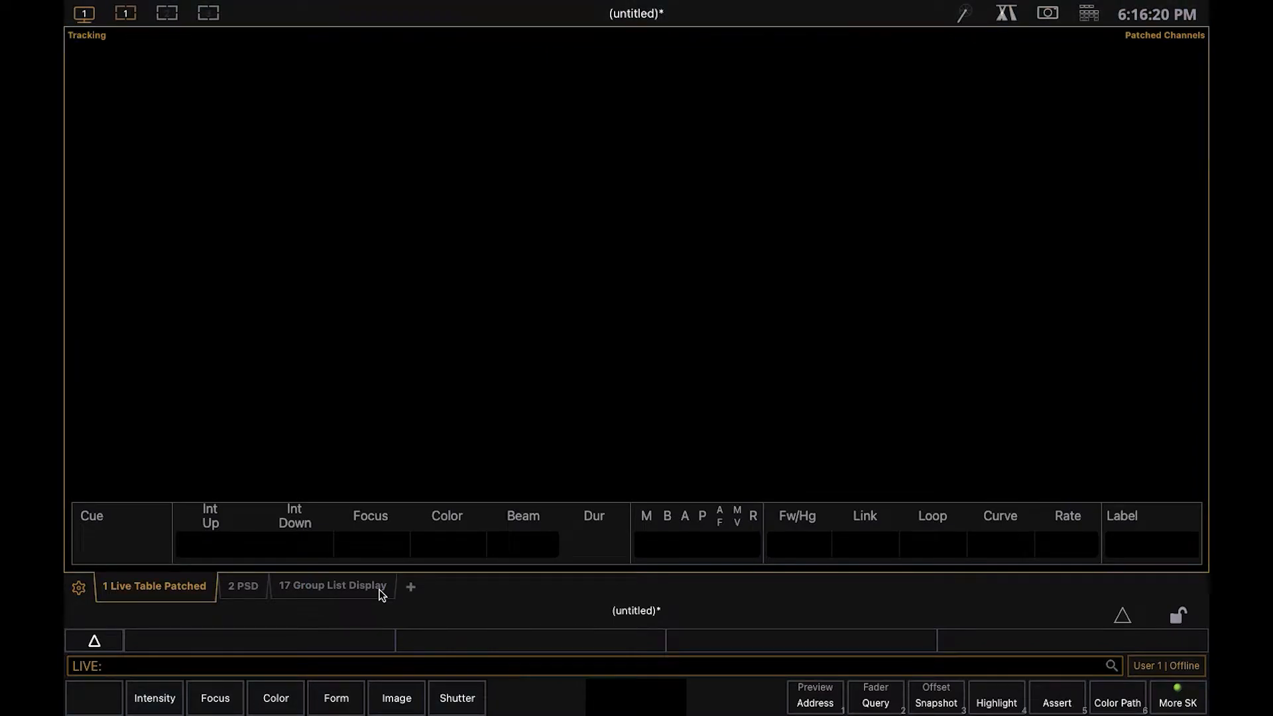
# - Queue channels 1–12 in Patch and search for a generic RGB fixture type
pyautogui.click(411, 586)
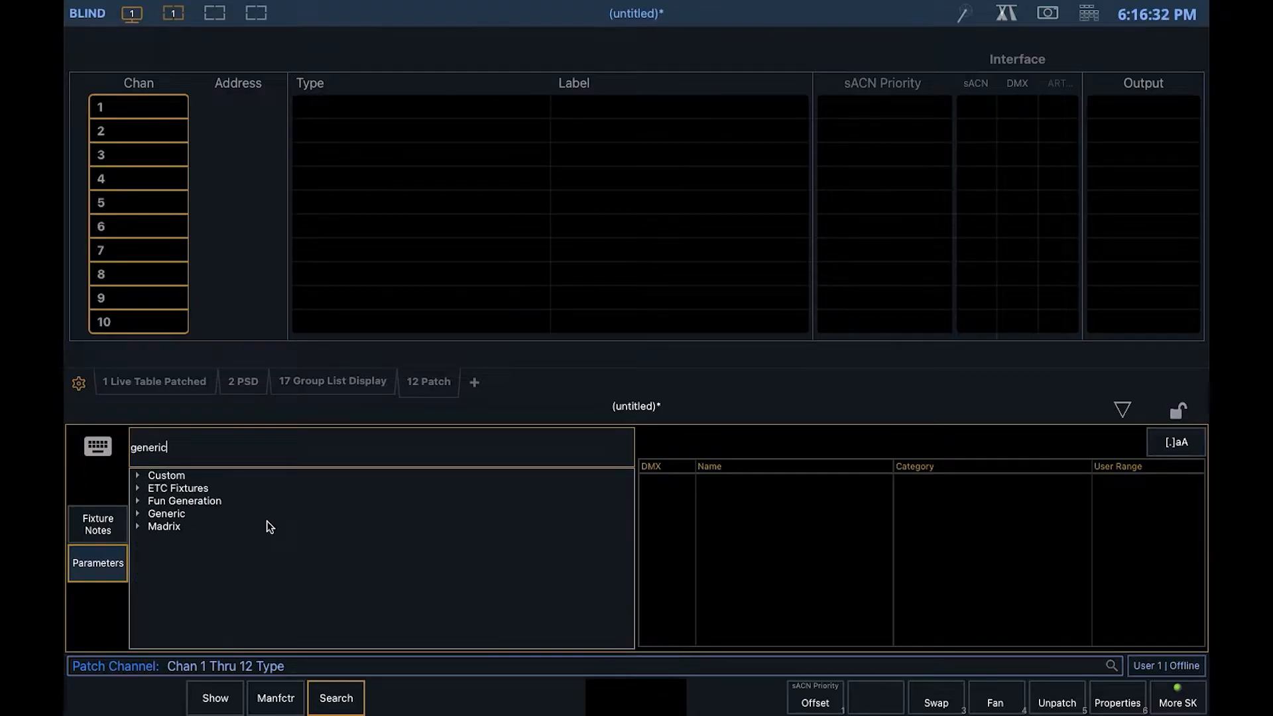
pyautogui.write('rgb')
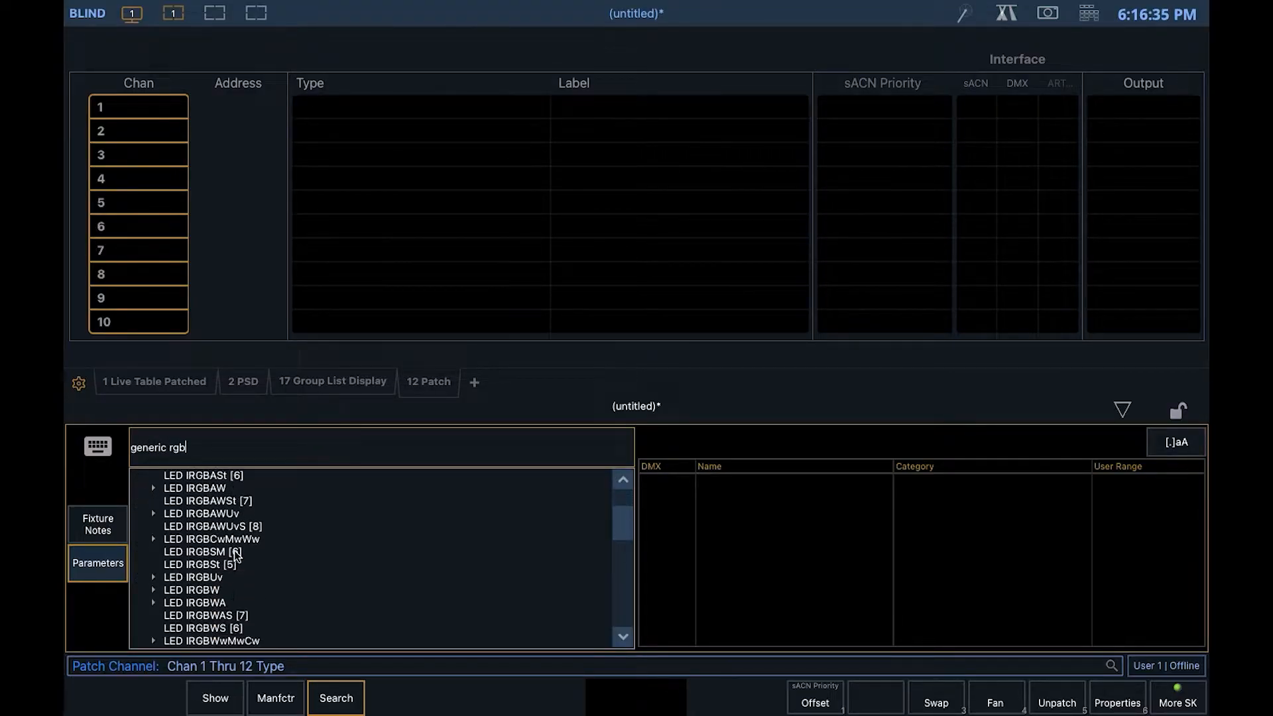
pyautogui.scroll(-3)
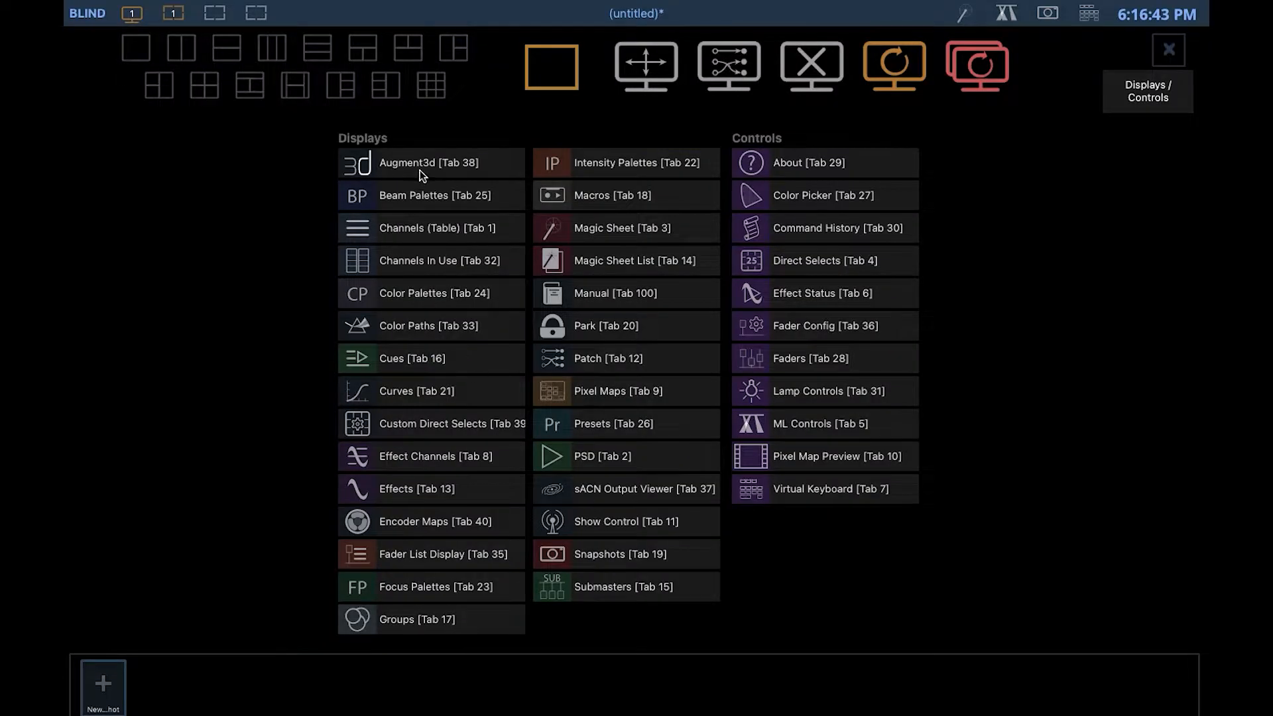
# - Place channels 1–12 at heights 10 m down to 1 m, rotated -90° with 5° beams
pyautogui.click(421, 162)
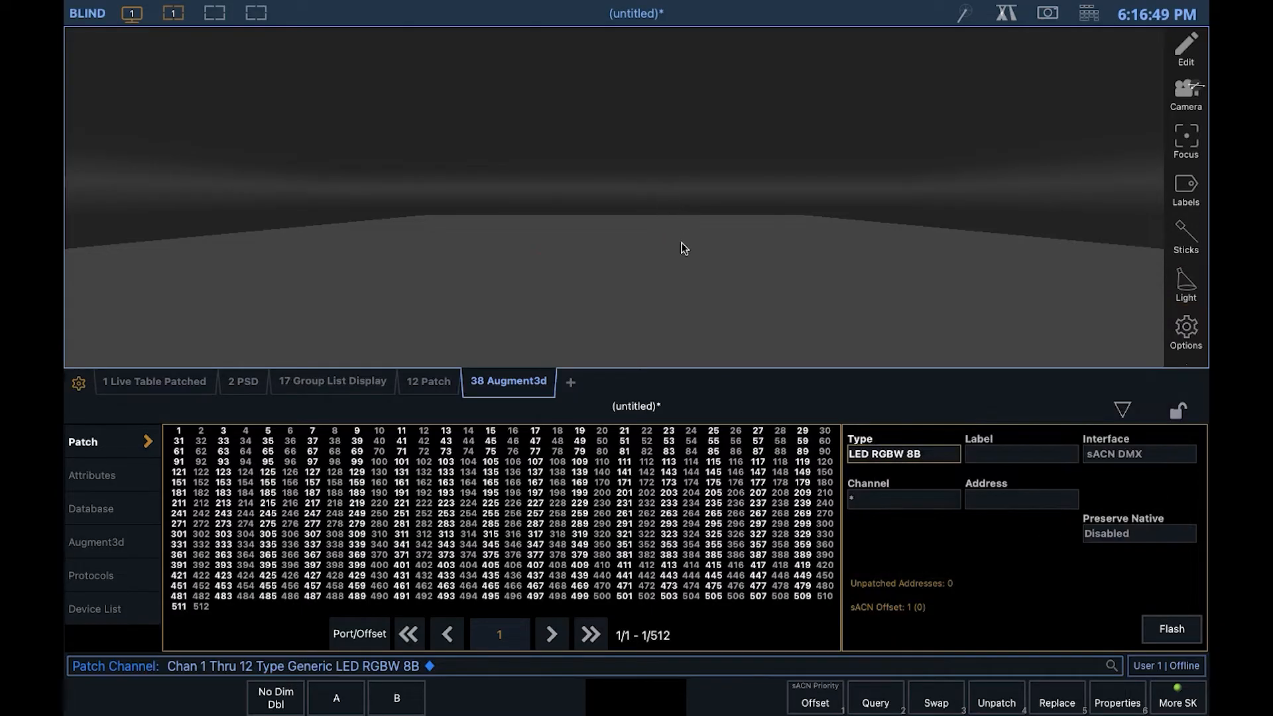
pyautogui.click(95, 542)
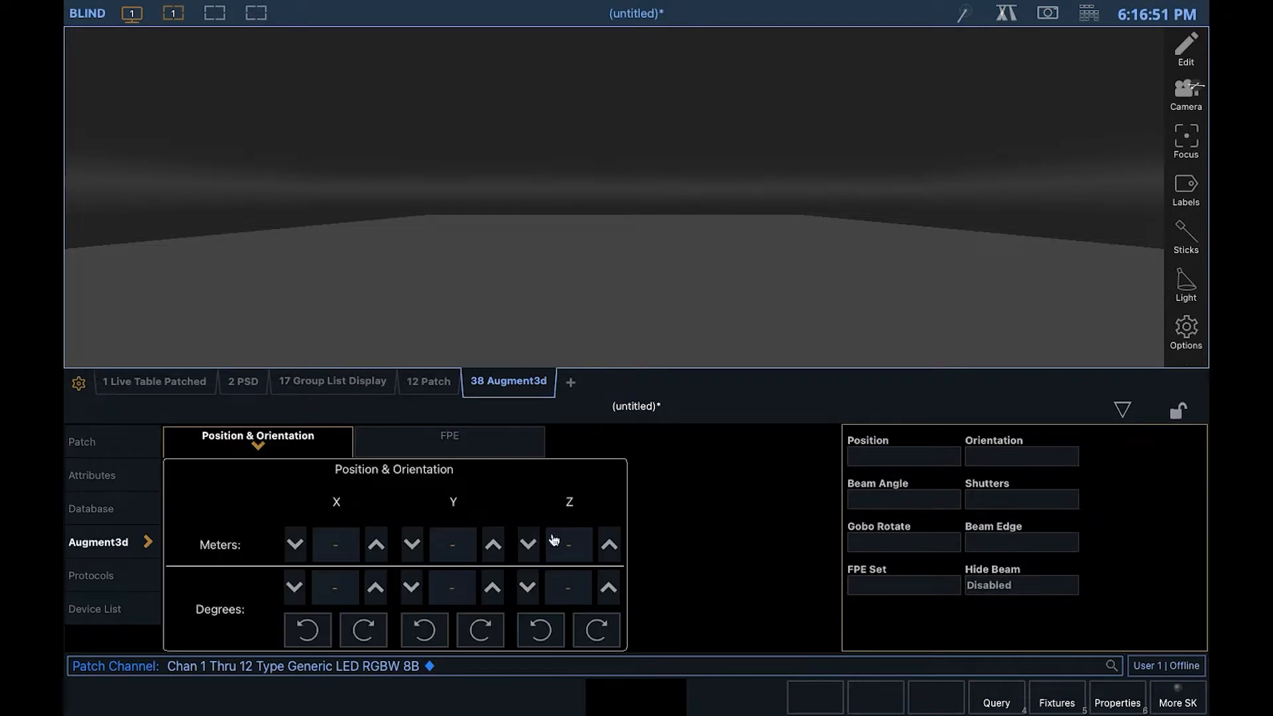
pyautogui.click(567, 544)
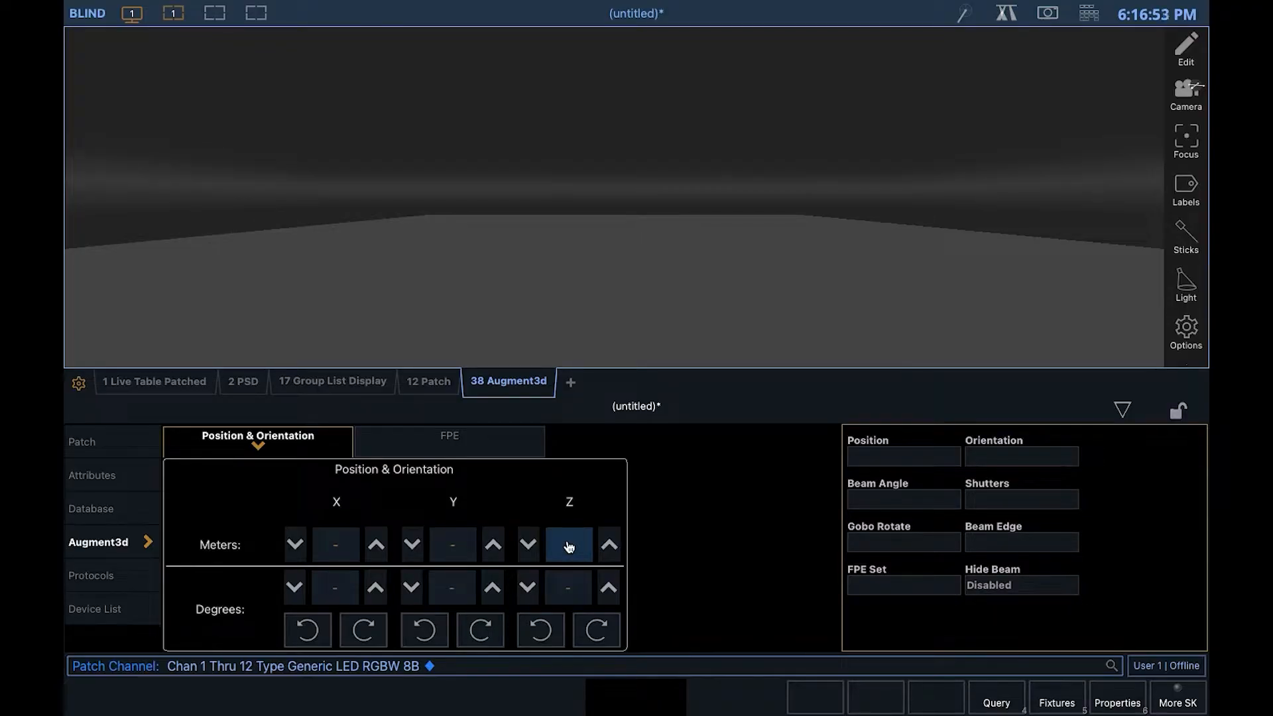
pyautogui.click(568, 545)
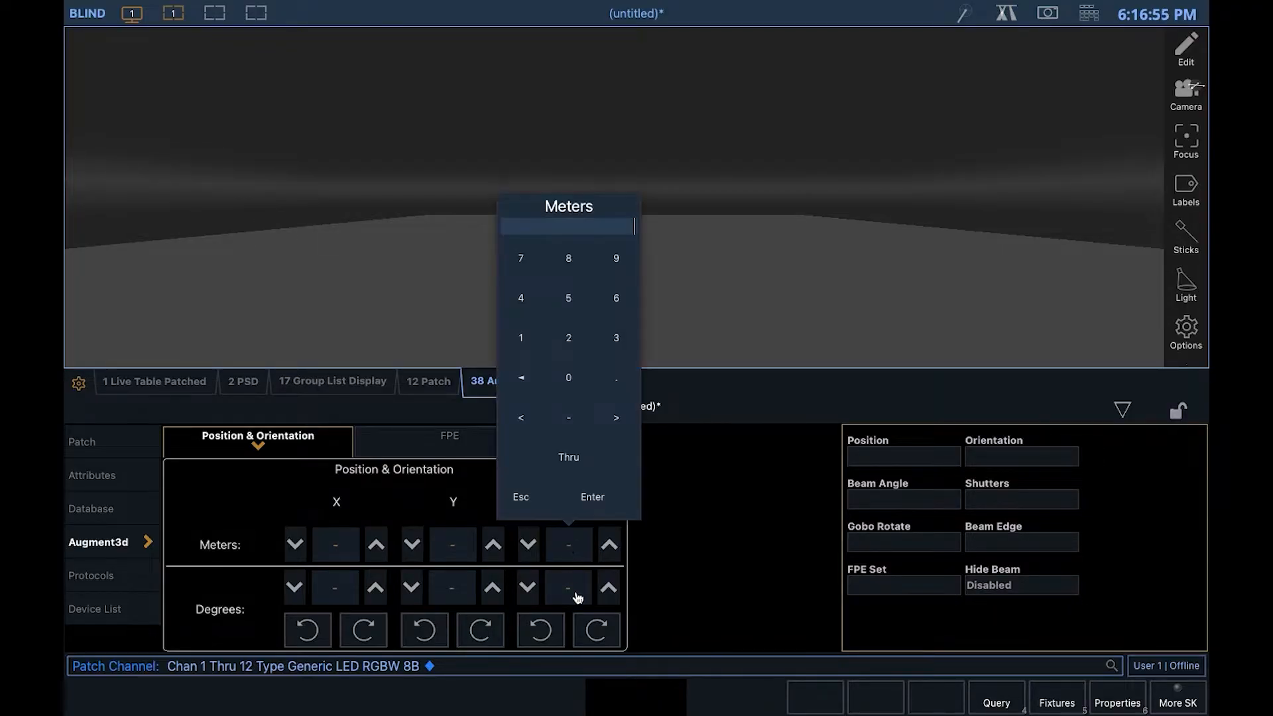
pyautogui.write('10 Thru')
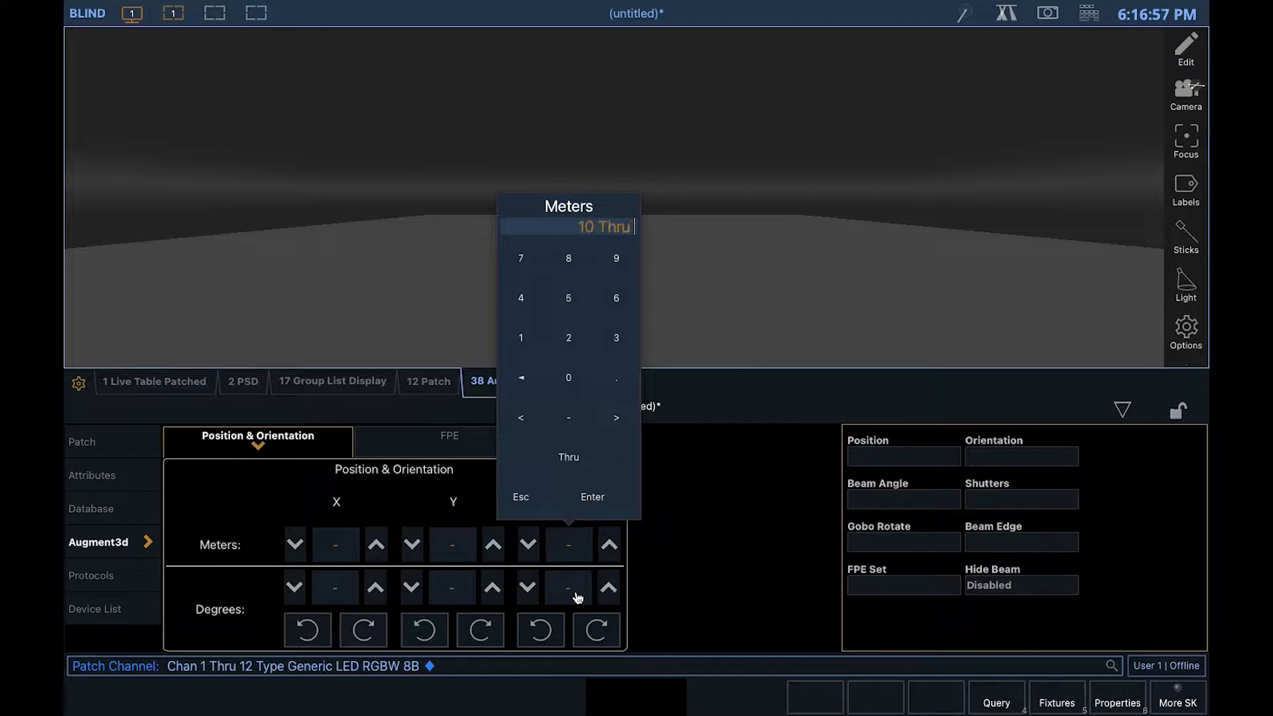
pyautogui.click(591, 496)
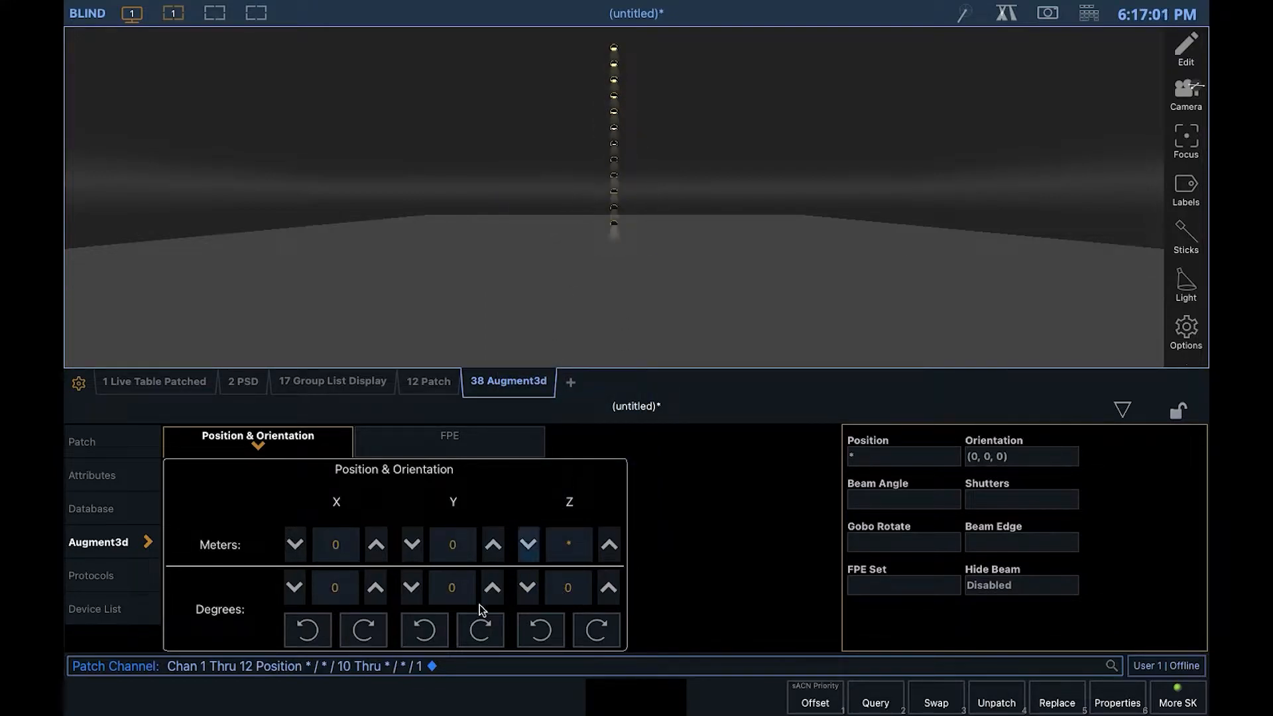
pyautogui.click(411, 587)
pyautogui.write('Chan 1 Thru 12 Beam Angle 5')
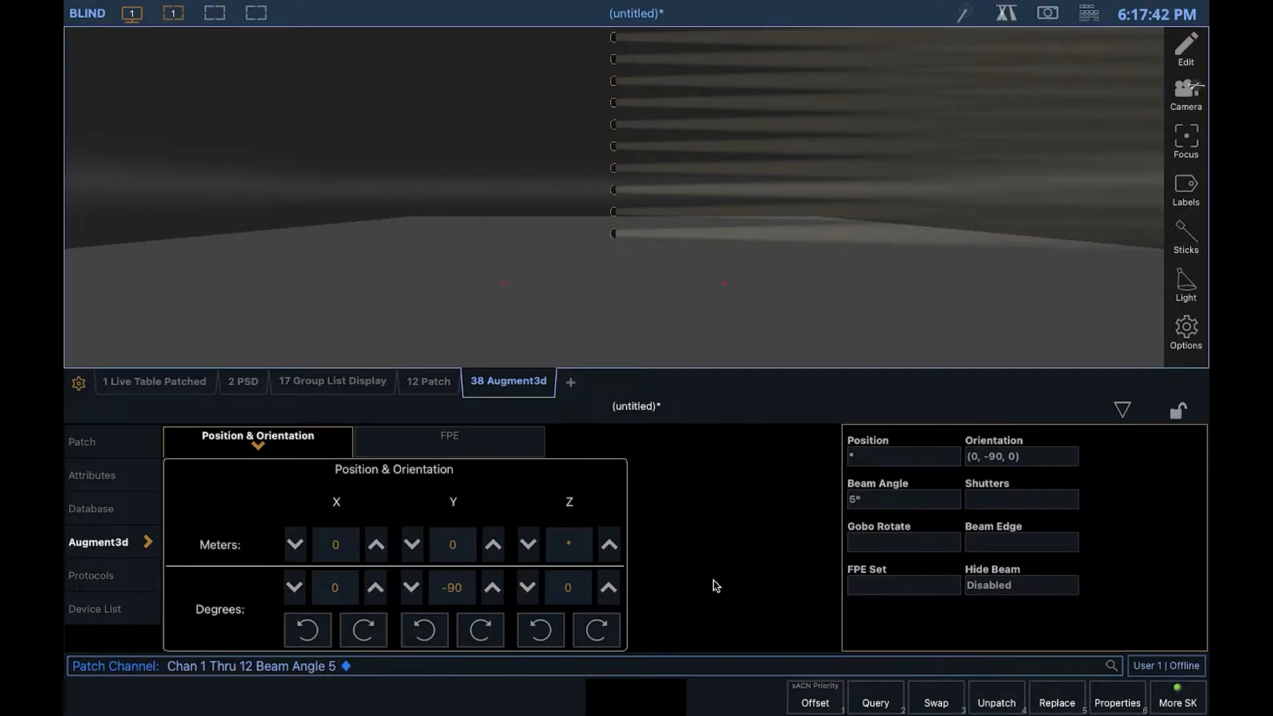
pyautogui.click(153, 381)
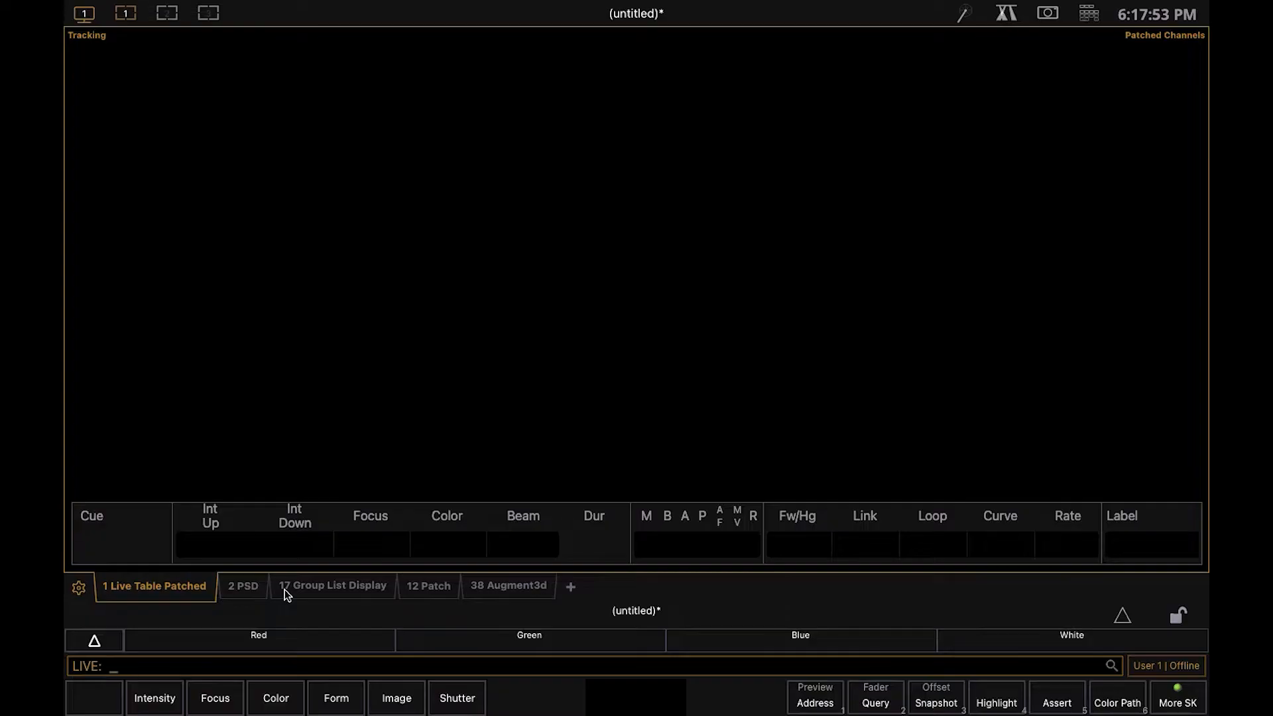
# - Highlight group 201 in Augment3d and step through its fixtures one at a time
pyautogui.click(332, 585)
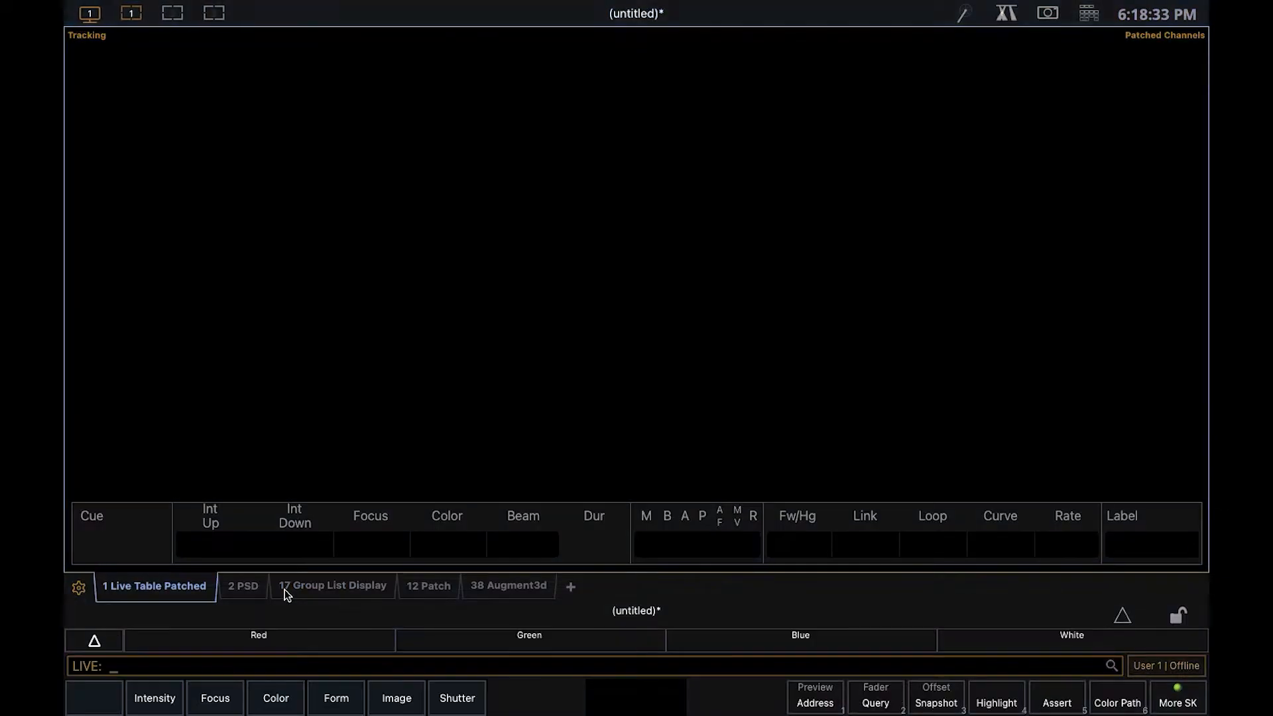
pyautogui.click(509, 585)
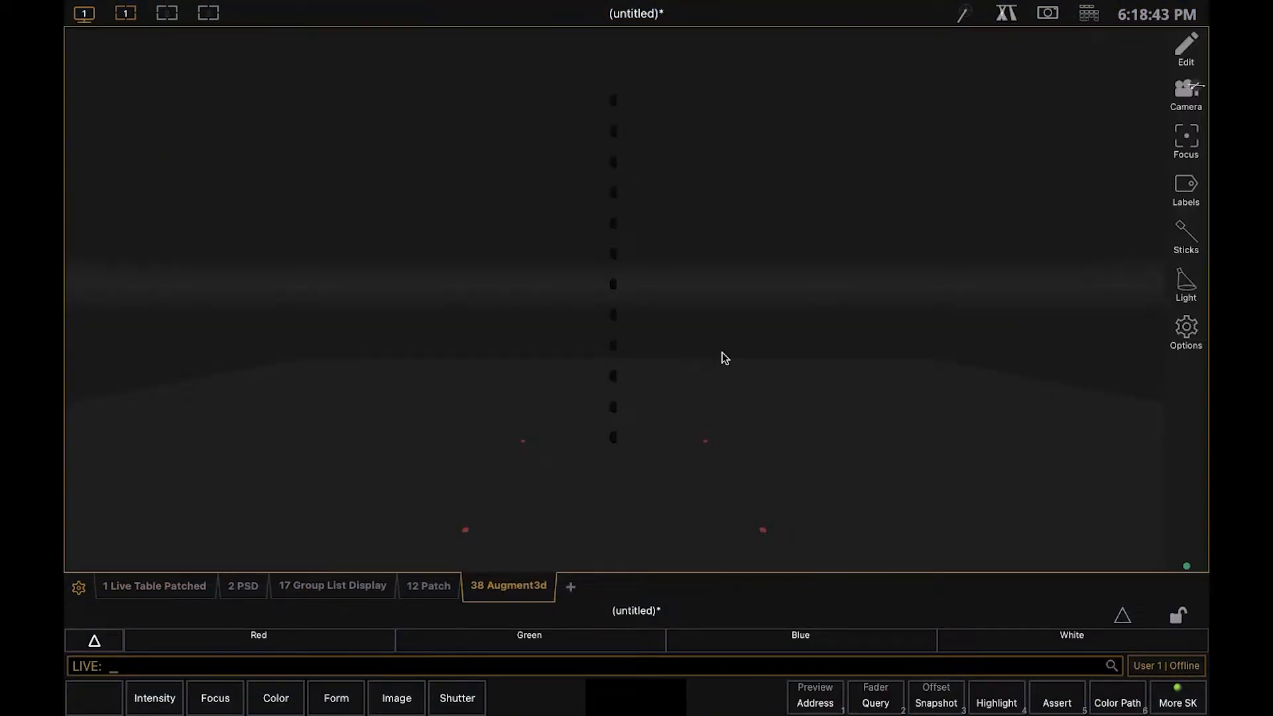
pyautogui.click(997, 697)
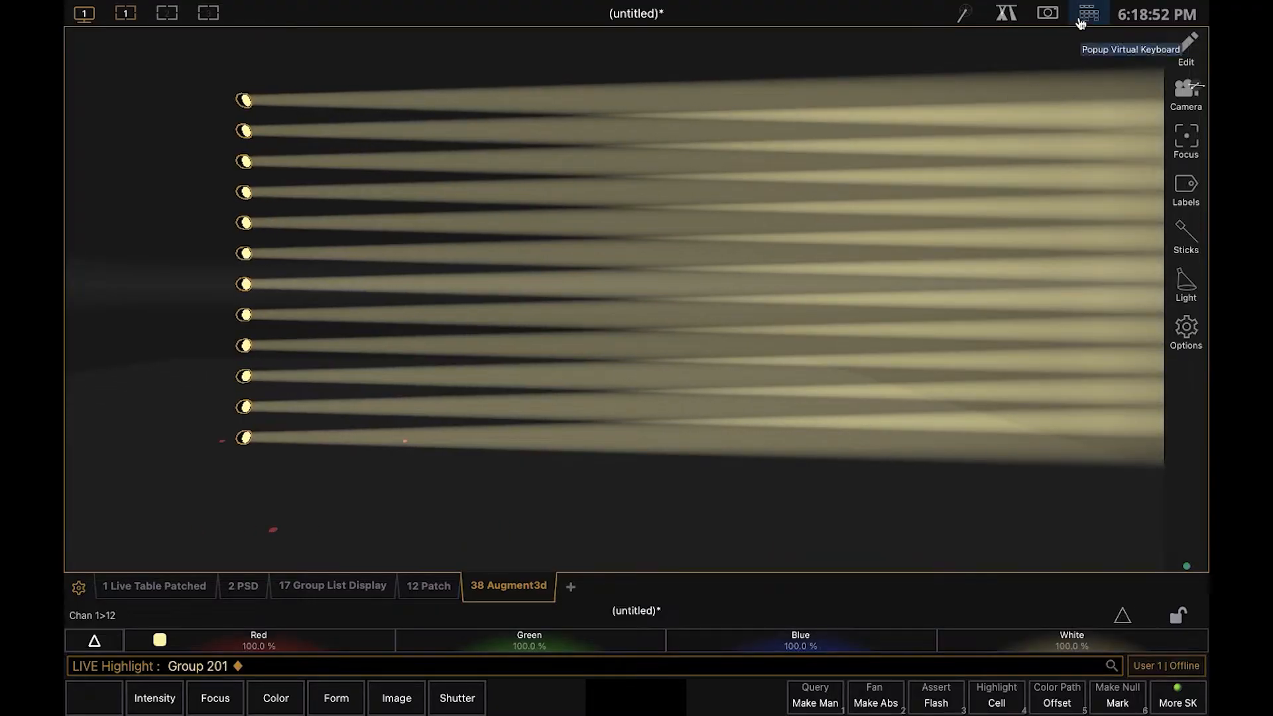
pyautogui.click(1089, 13)
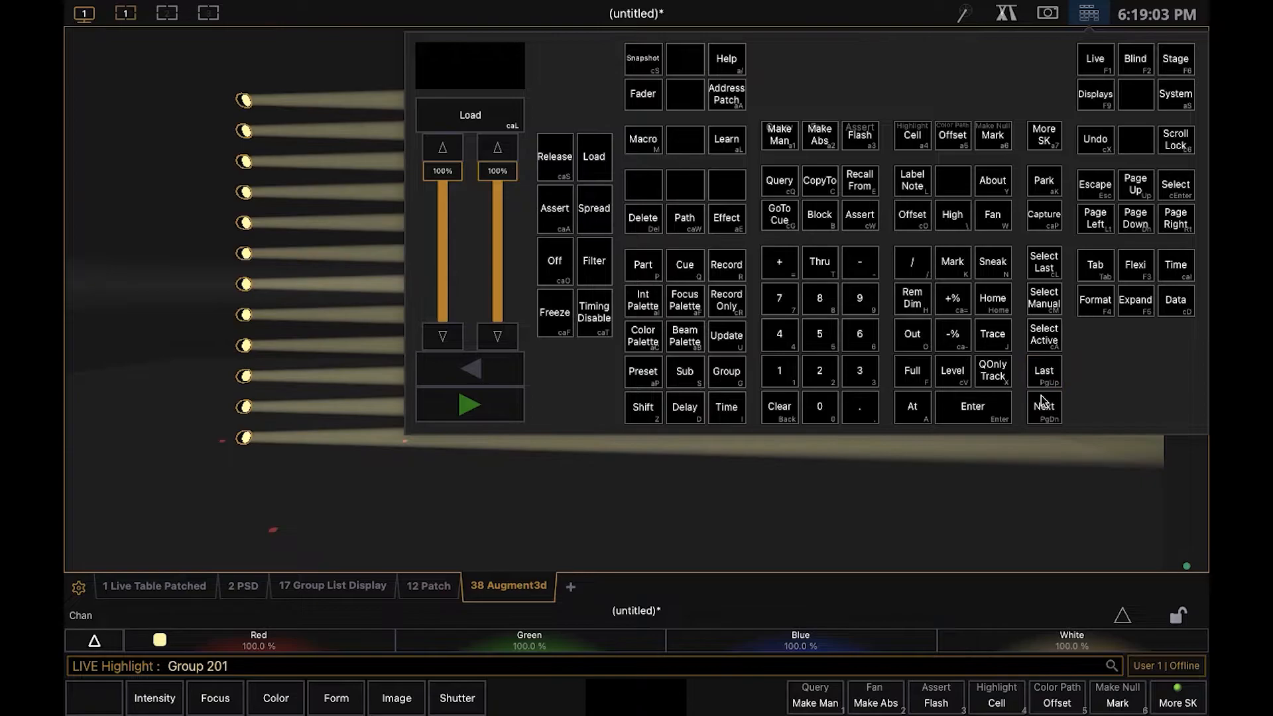
pyautogui.click(1044, 406)
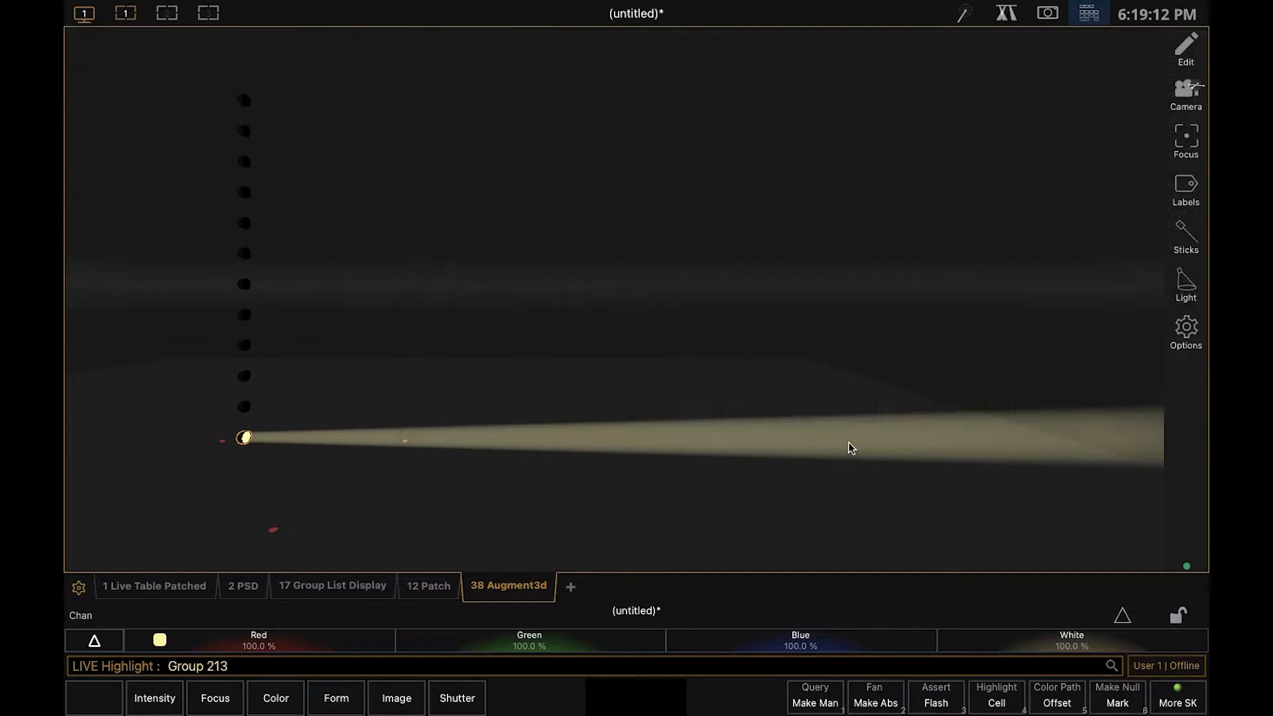
pyautogui.click(571, 586)
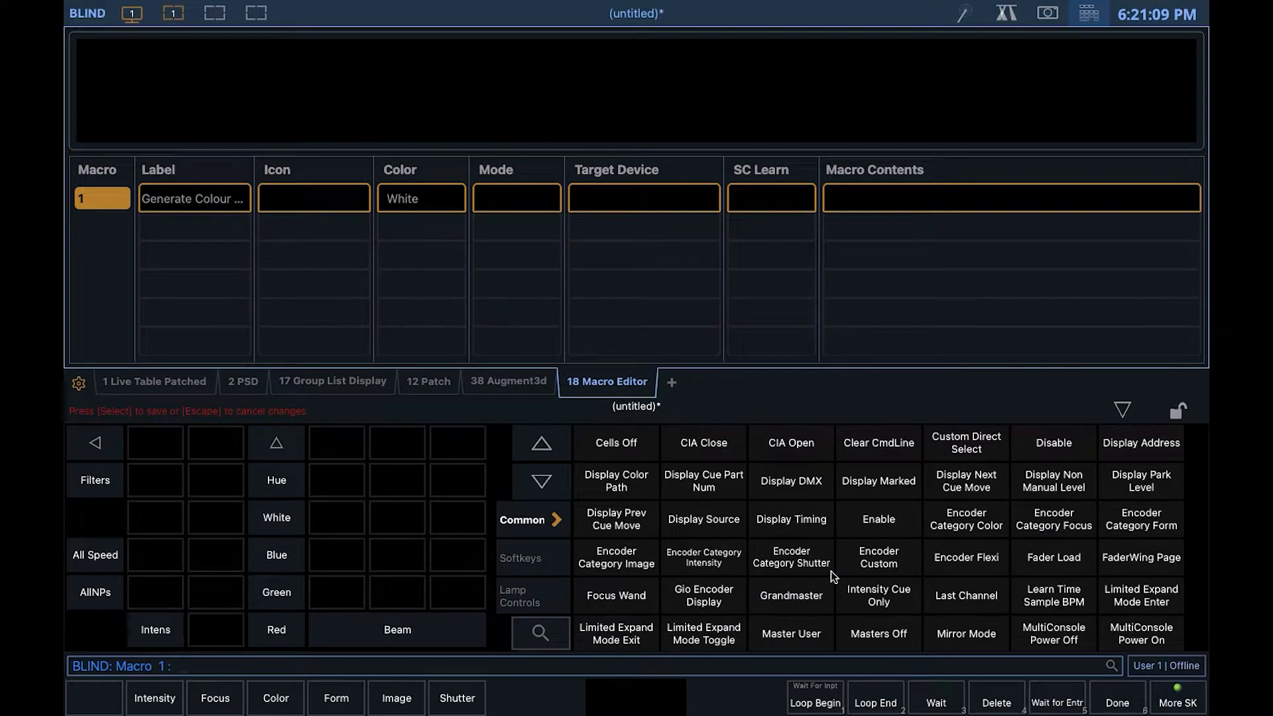
# - Add Loop Begin and a Select_Last Color Wait_For_Enter step to macro 1
pyautogui.click(814, 696)
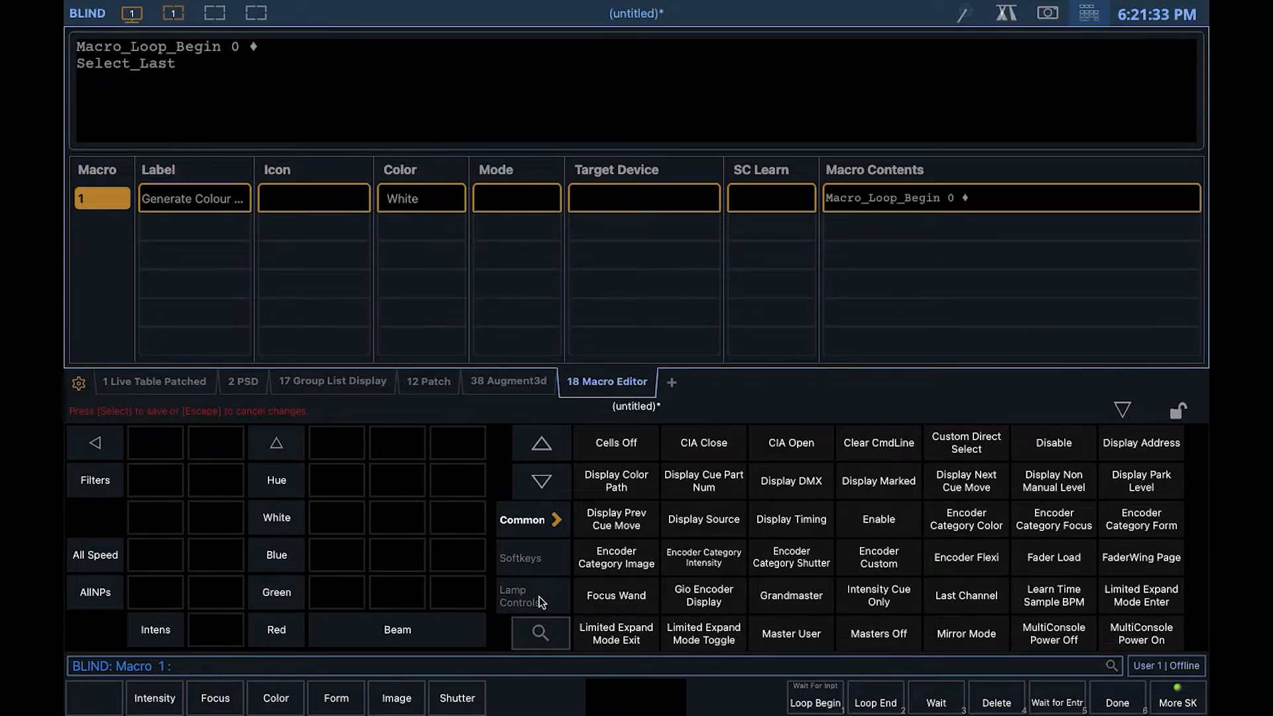
pyautogui.write('col')
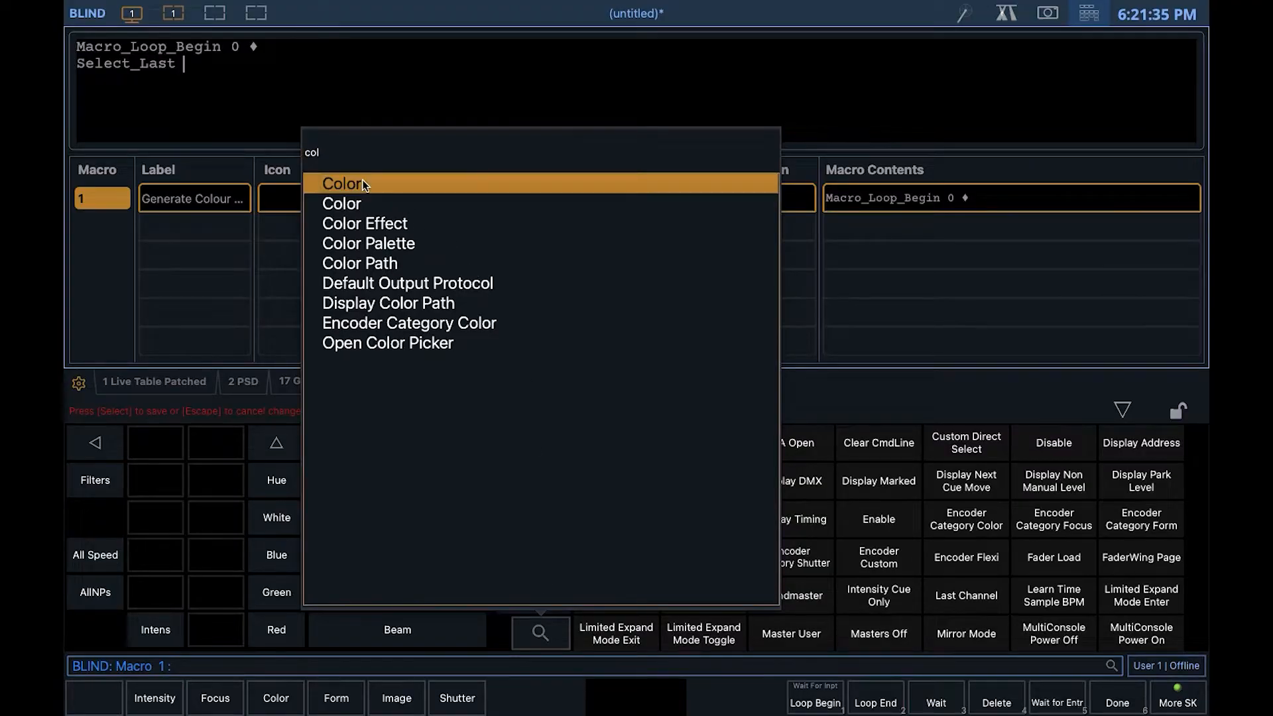
pyautogui.click(341, 184)
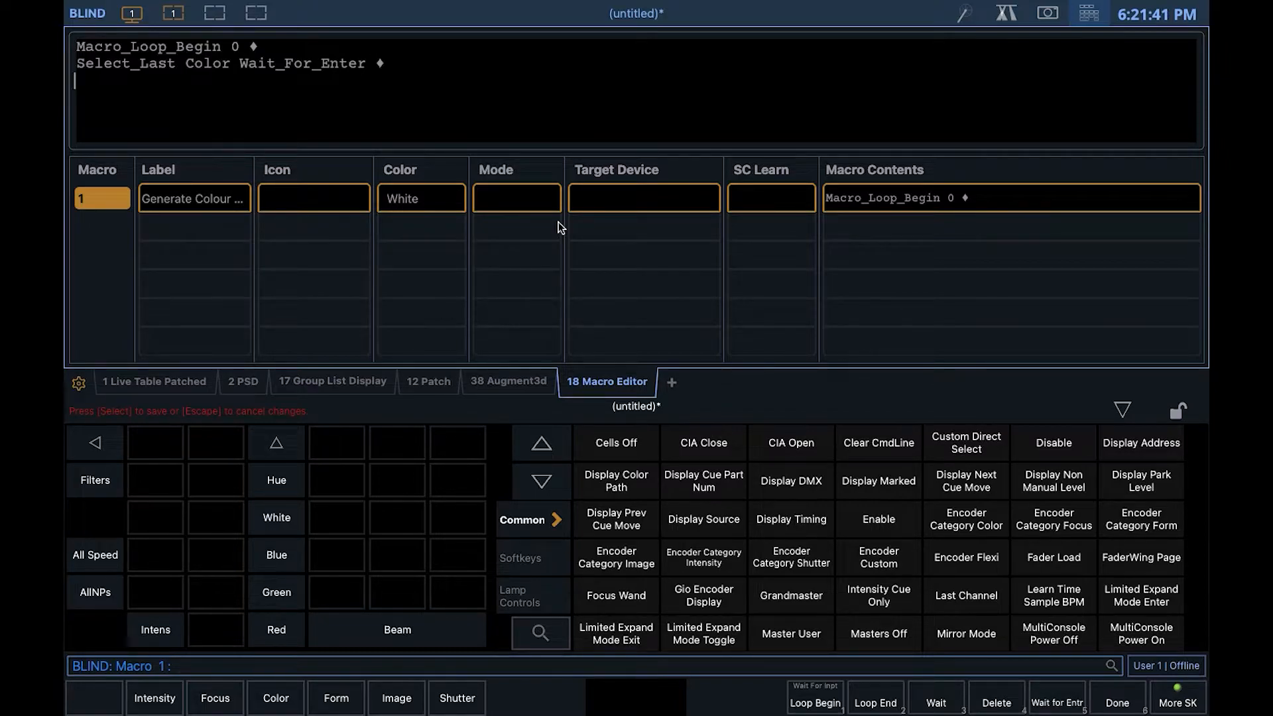
# - Add the Select_Last Record Color_Palette By_Type Label step, then Loop End
pyautogui.write('Select_Last Record')
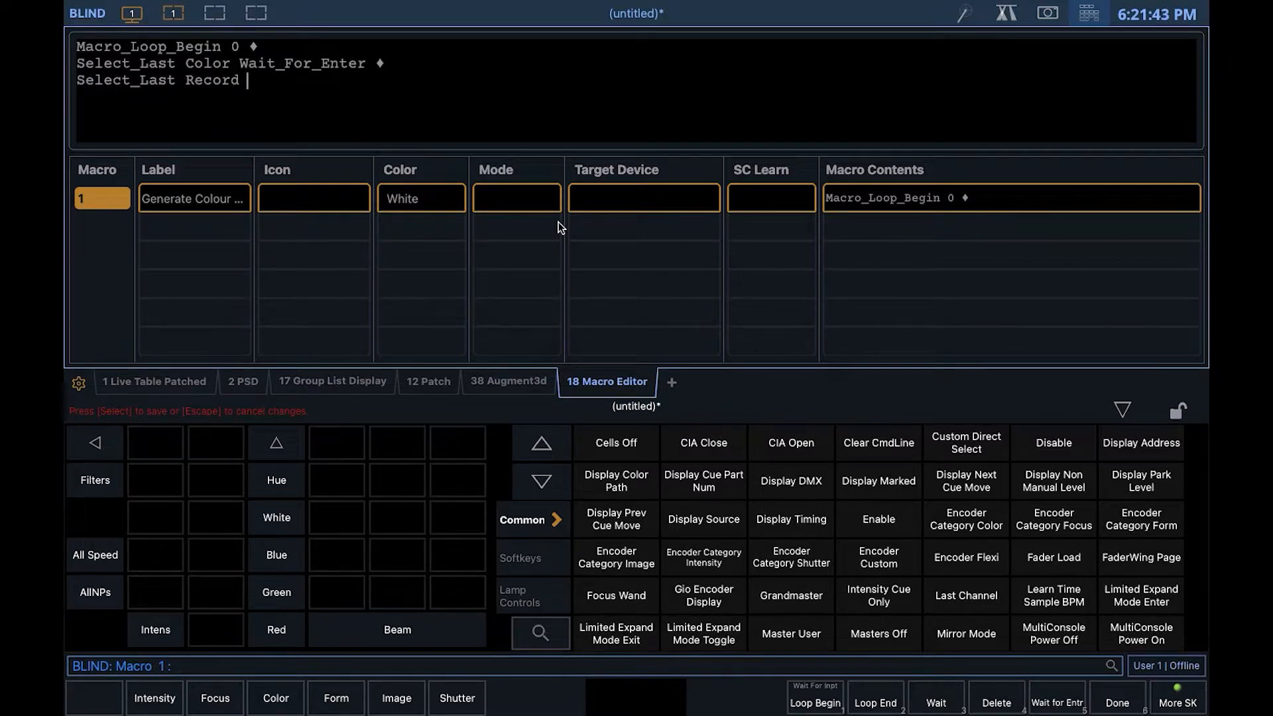
pyautogui.click(1056, 702)
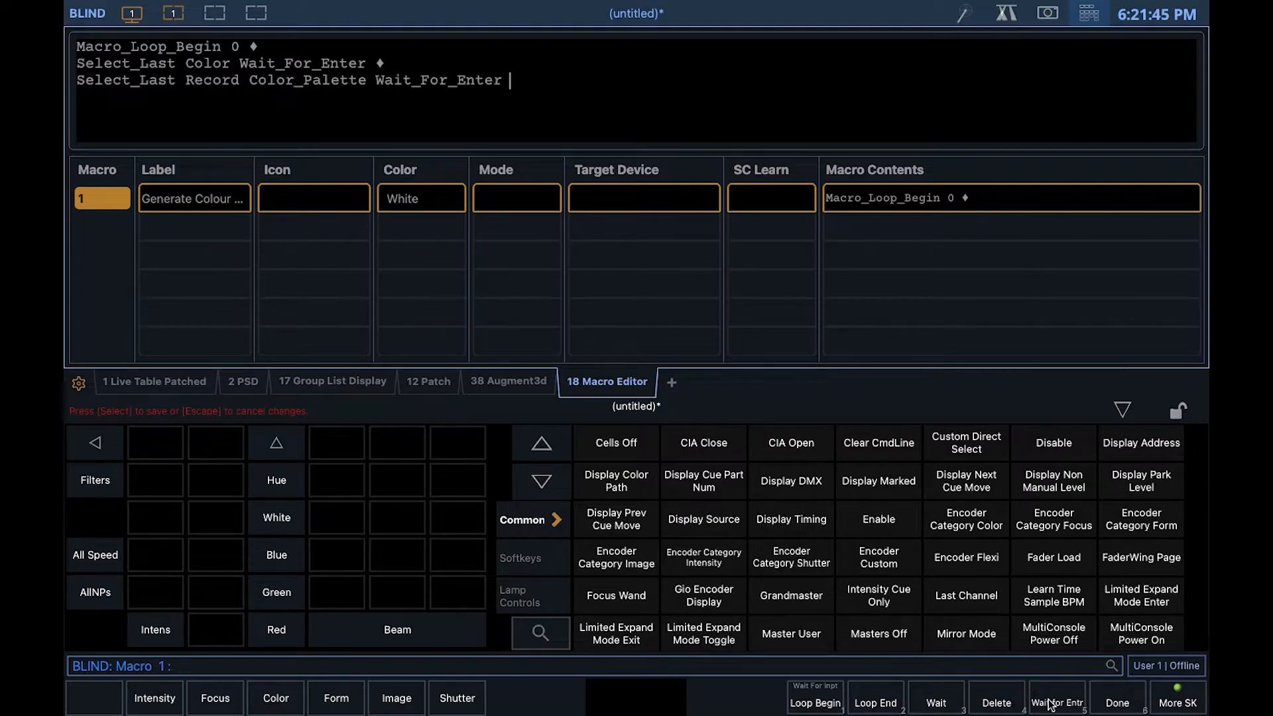
pyautogui.click(541, 633)
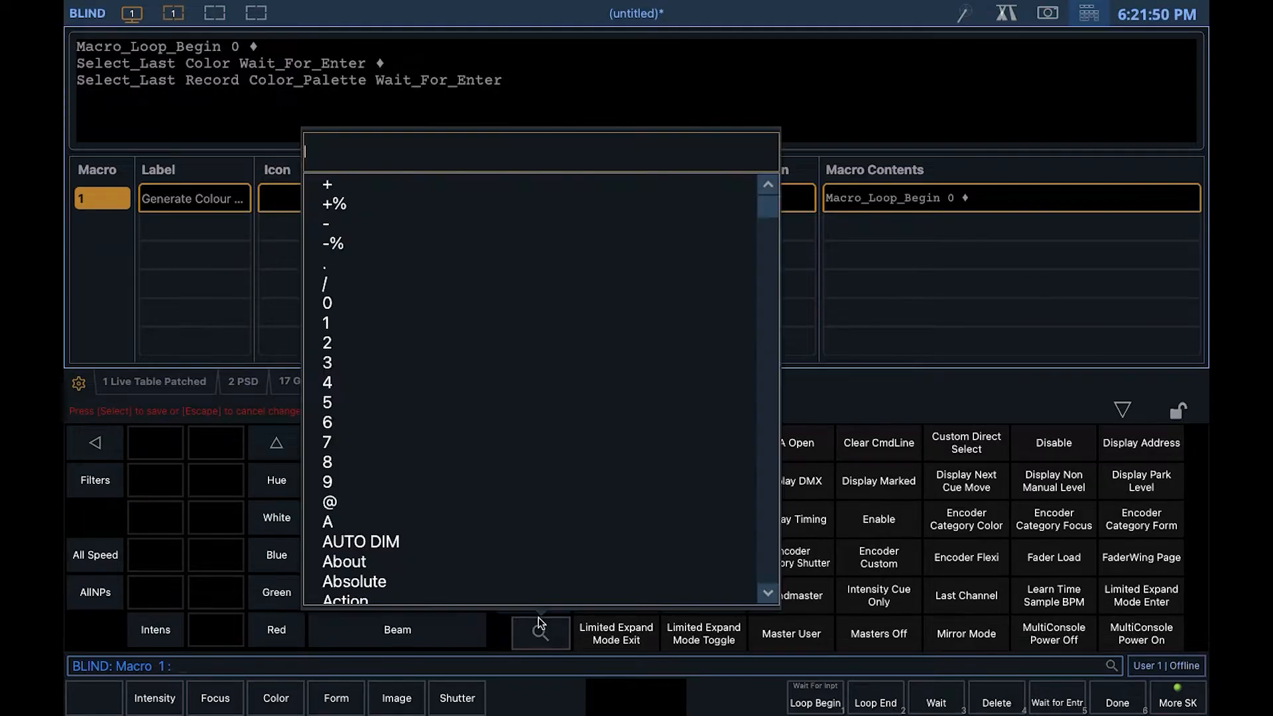
pyautogui.write('by')
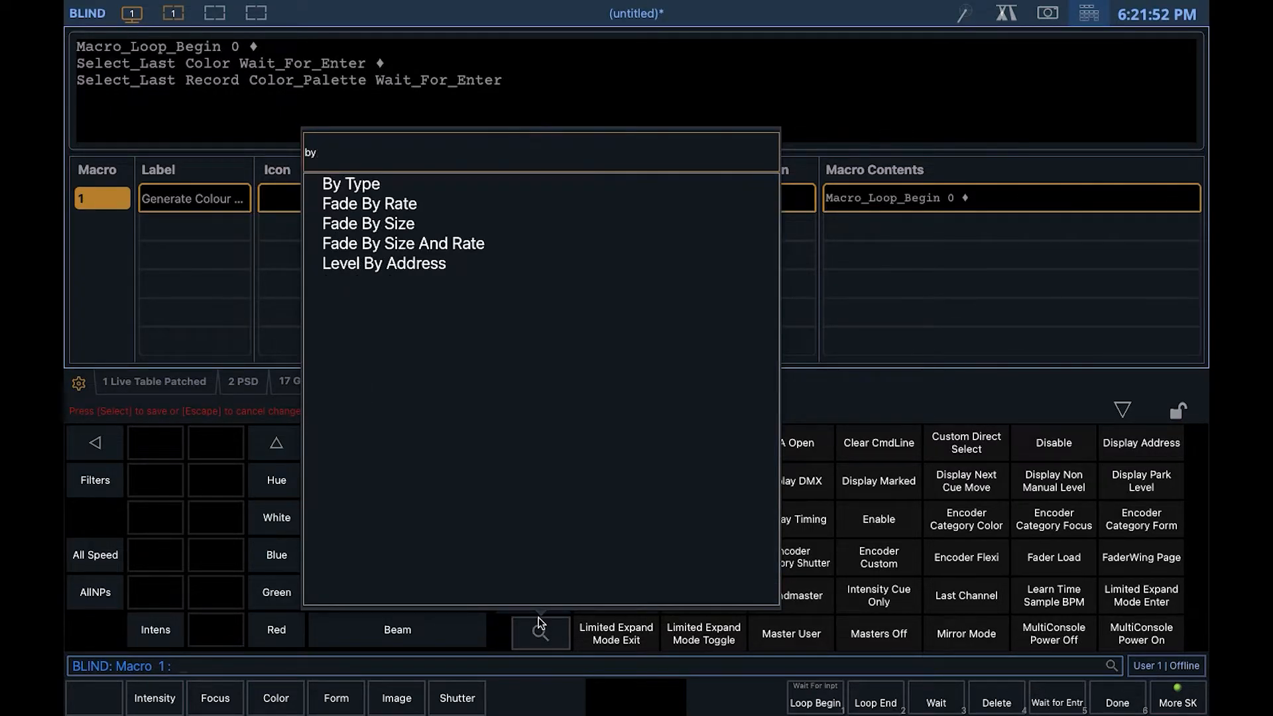
pyautogui.click(350, 183)
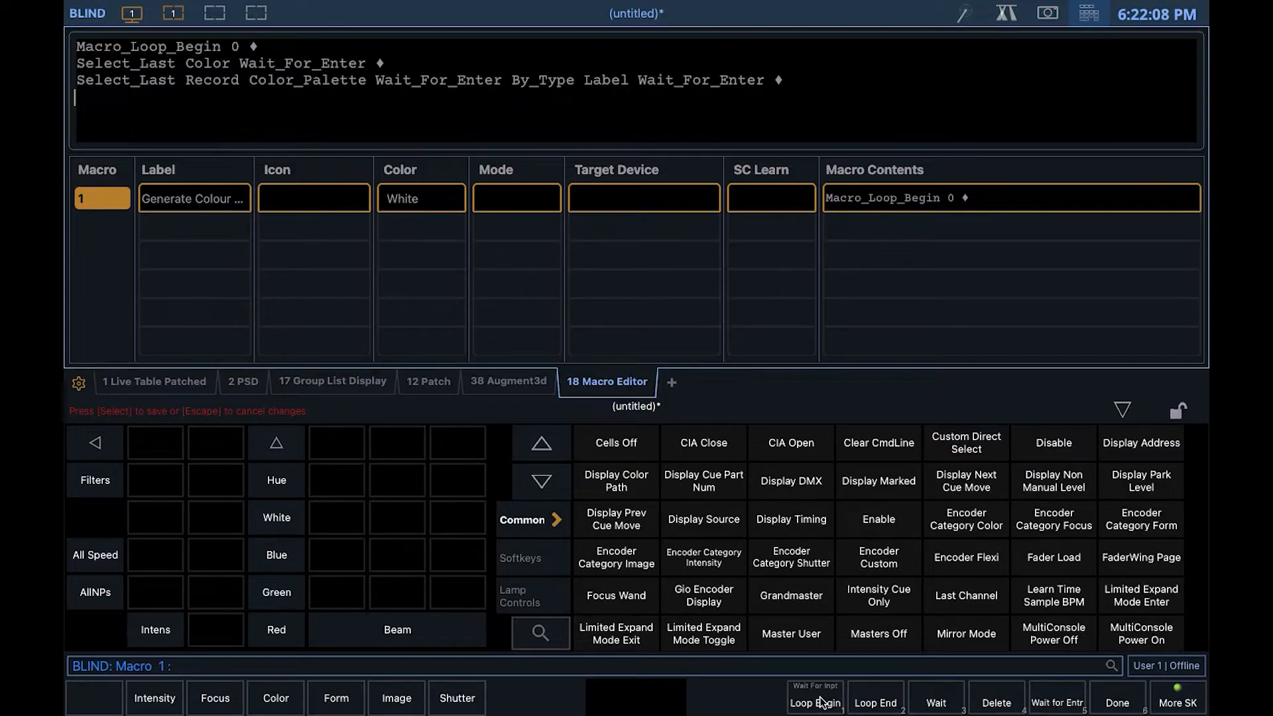
pyautogui.click(874, 702)
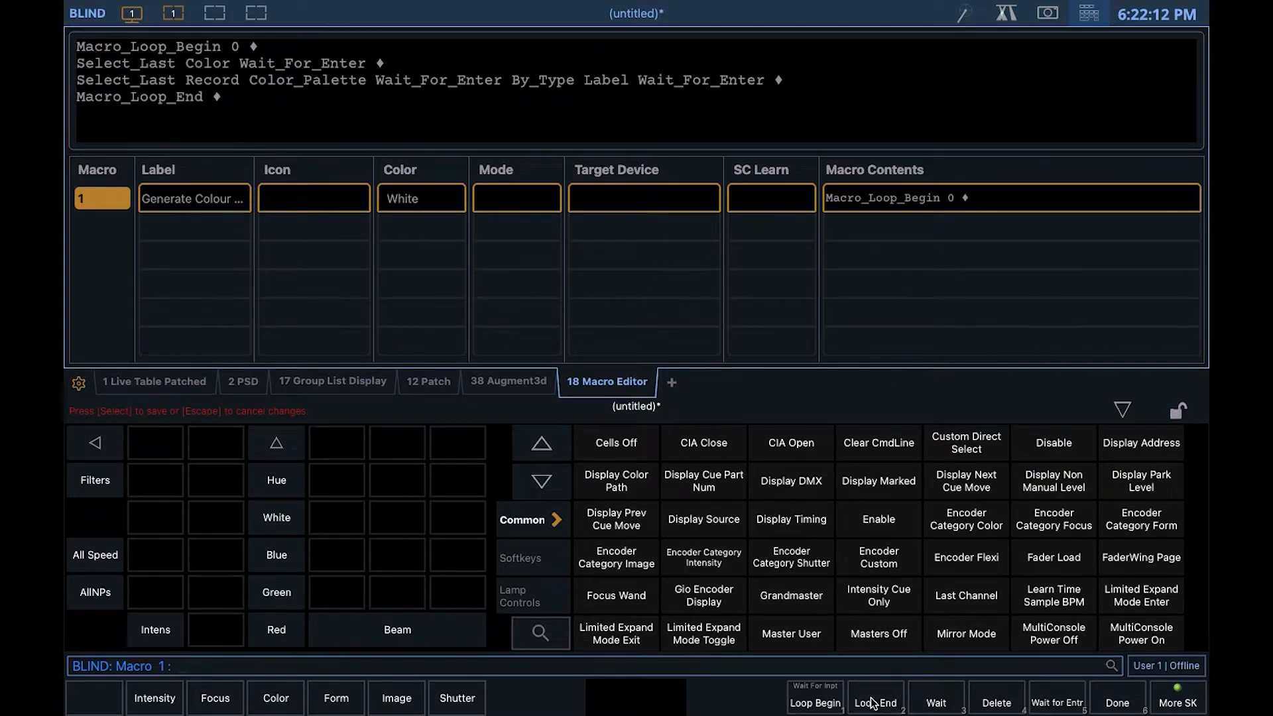
pyautogui.click(509, 382)
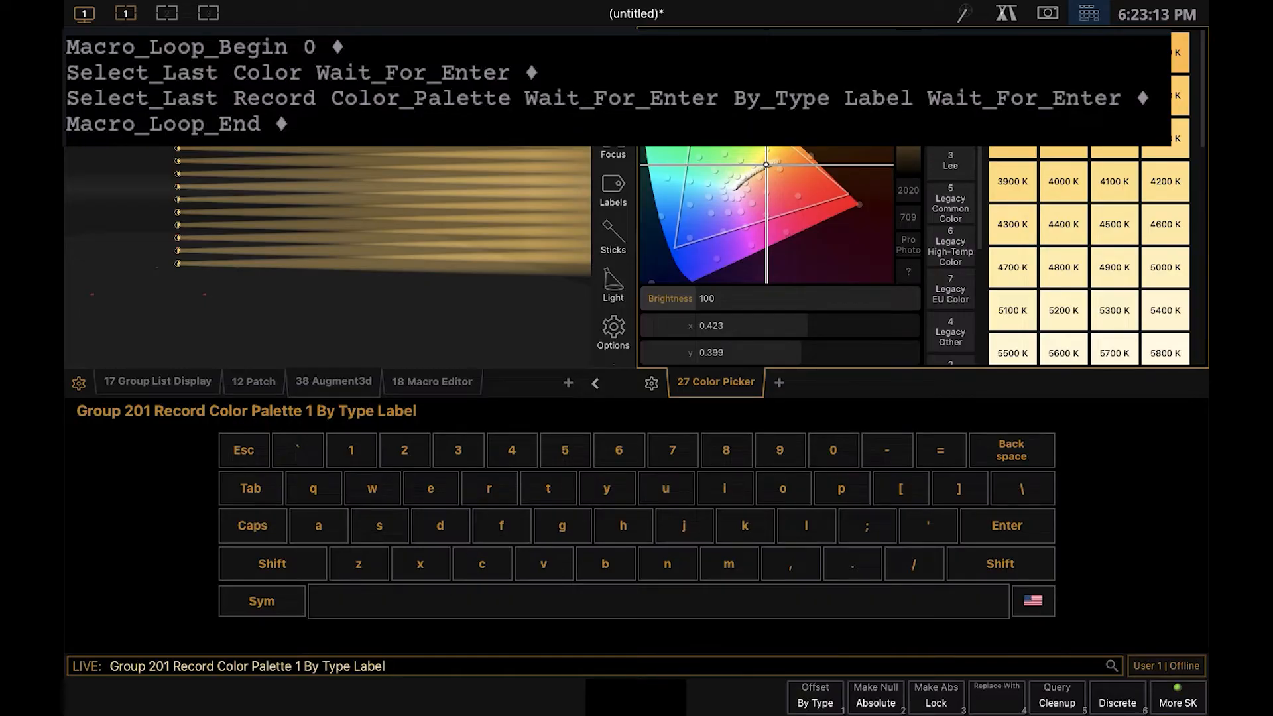
# - Record colour palettes from the Color Picker, labelling each by its colour, e.g. Blue
pyautogui.click(272, 563)
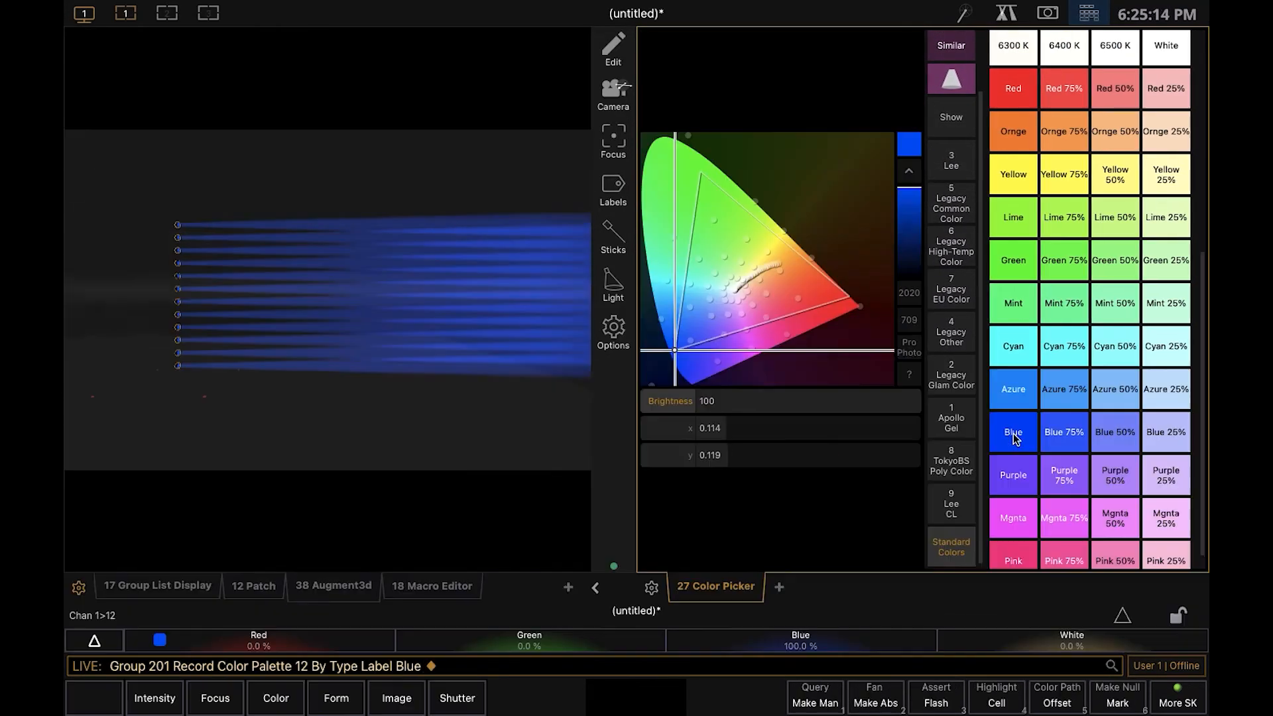
pyautogui.click(1012, 546)
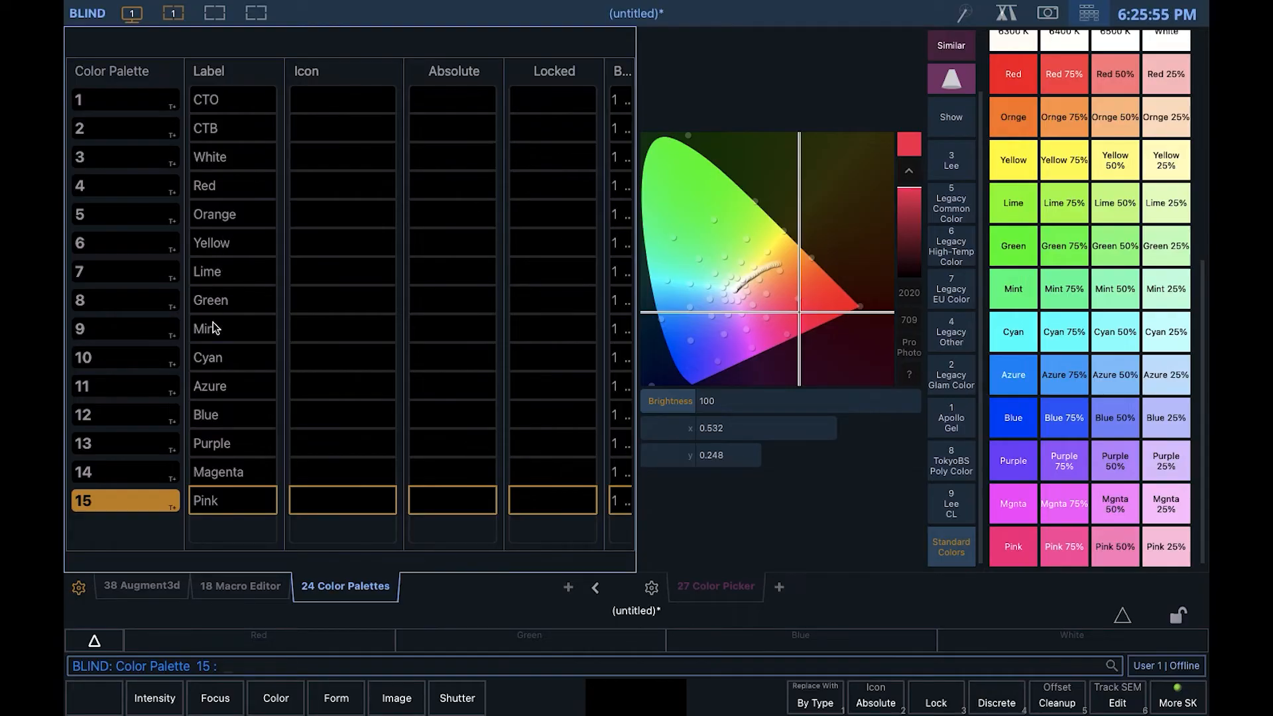
# - Check palette labels CTO through Pink and add a Direct Selects display
pyautogui.click(135, 585)
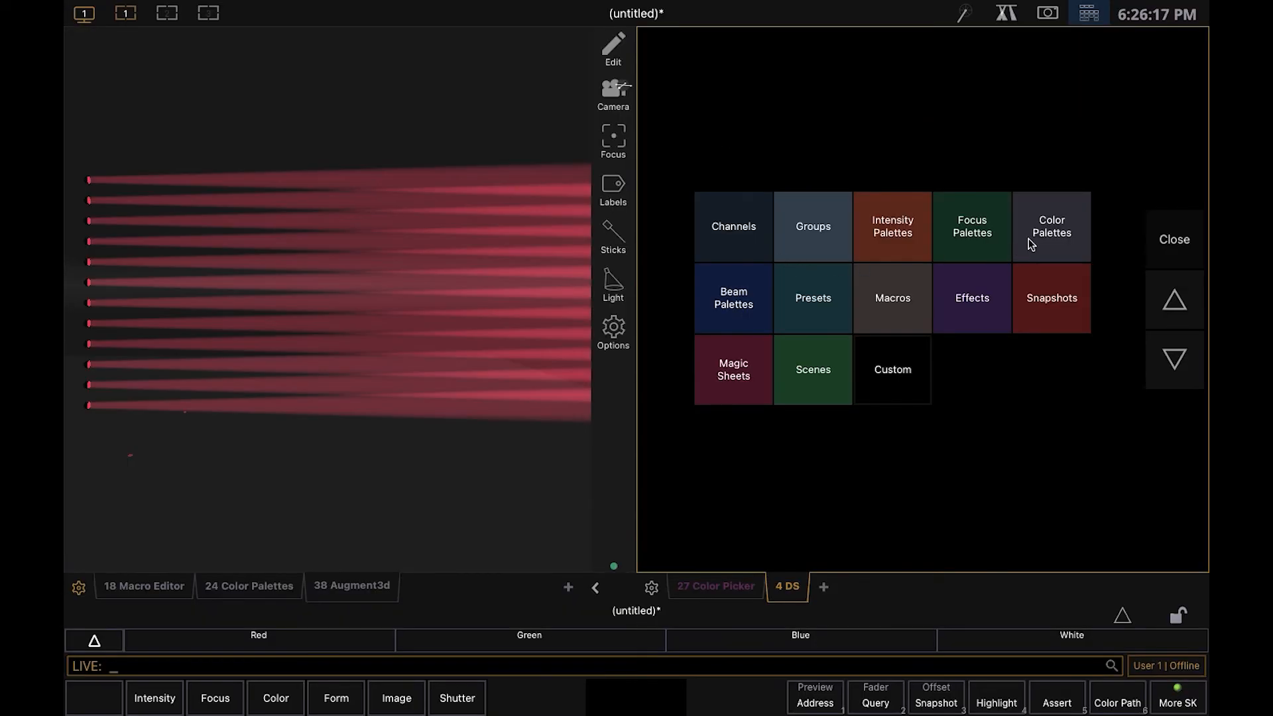
# - Load colour palettes into Direct Selects and recall Yellow, then Pink, on group 201
pyautogui.click(1050, 225)
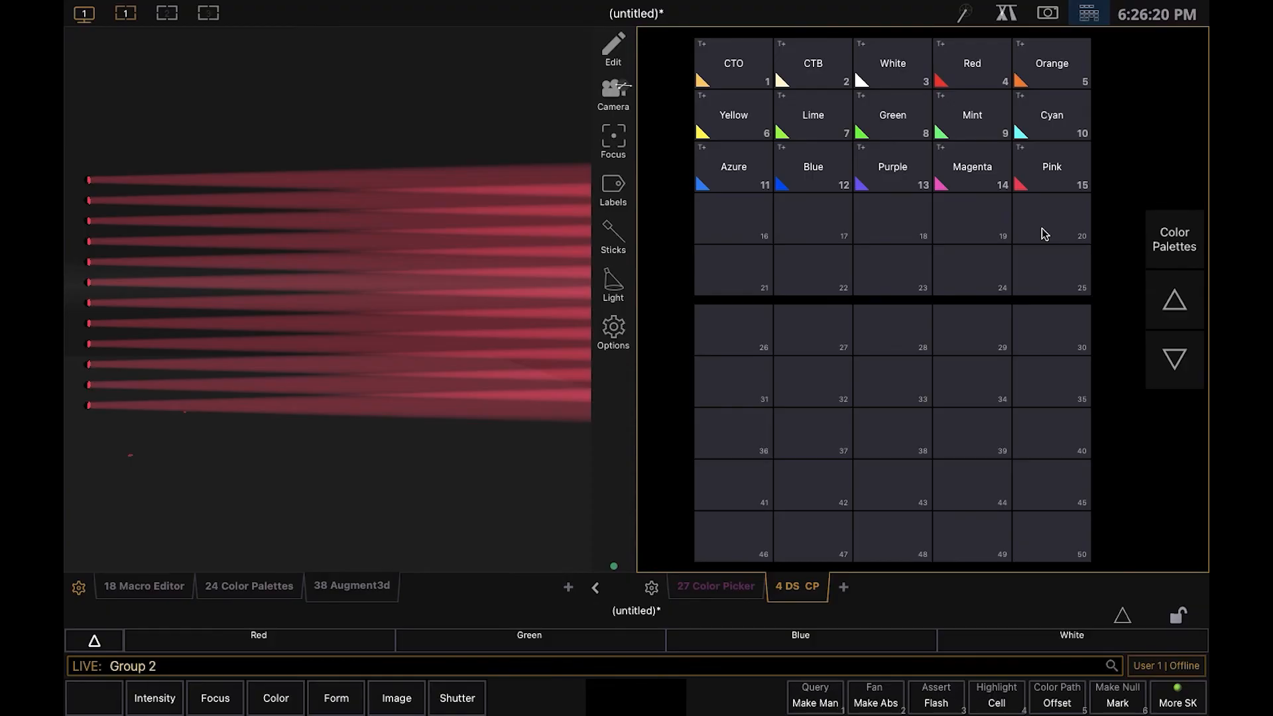
pyautogui.click(731, 115)
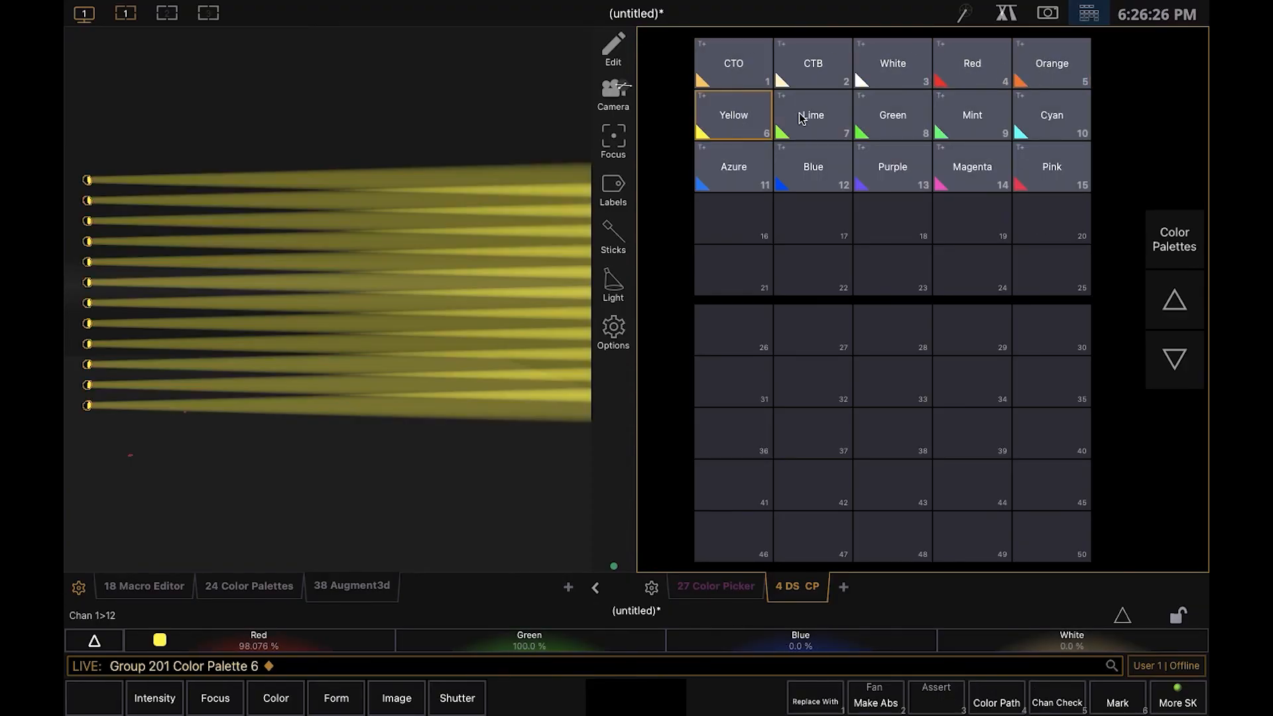
pyautogui.click(1050, 167)
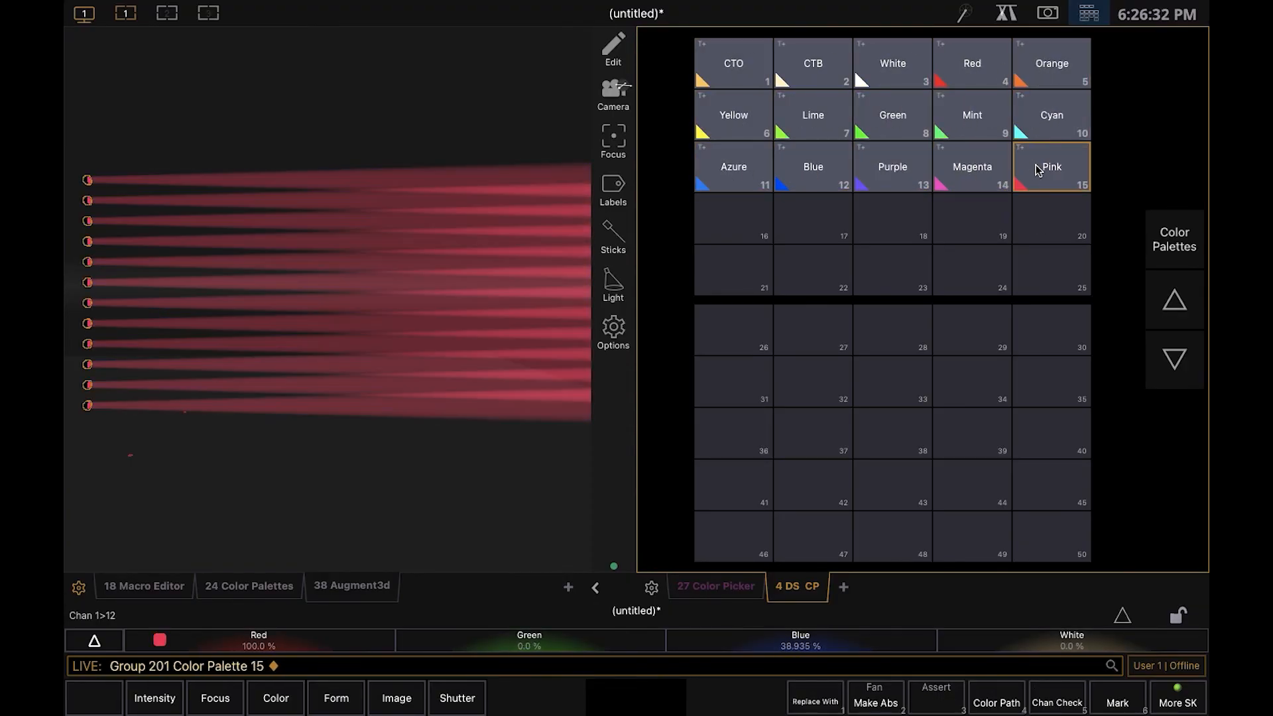